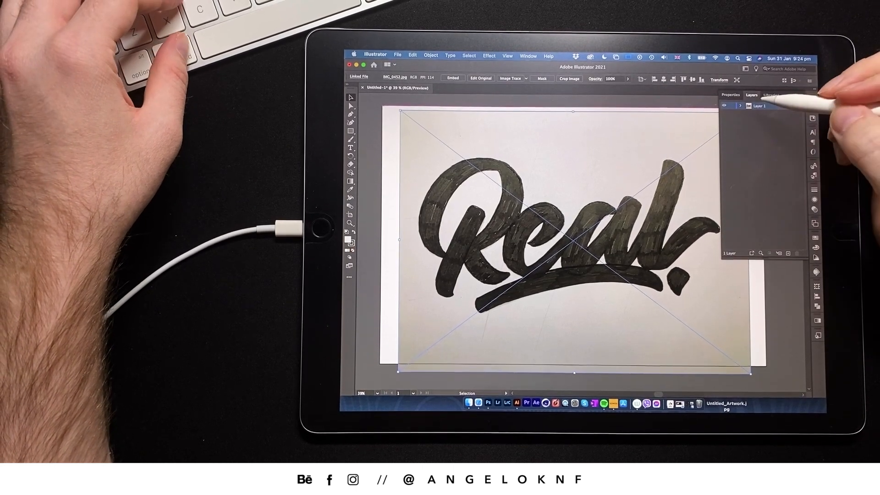
Step: Reach the Opacity control of the placed sketch photo in the Appearance panel
click(736, 107)
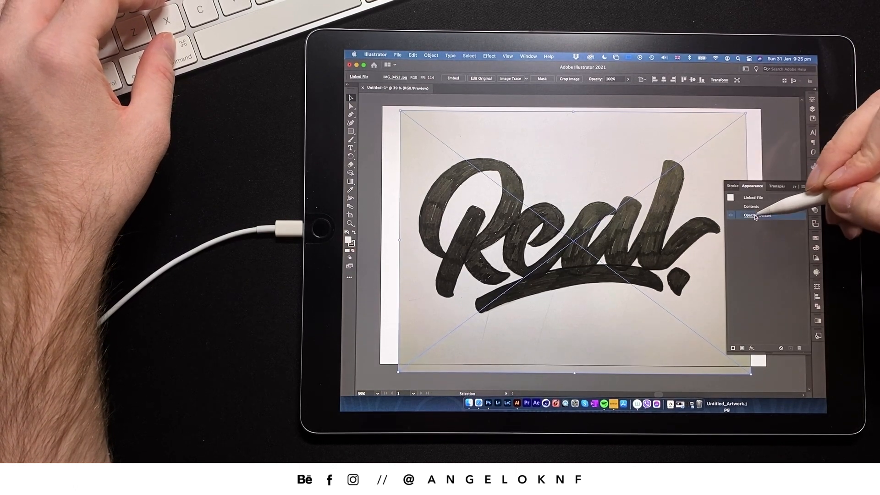
click(751, 215)
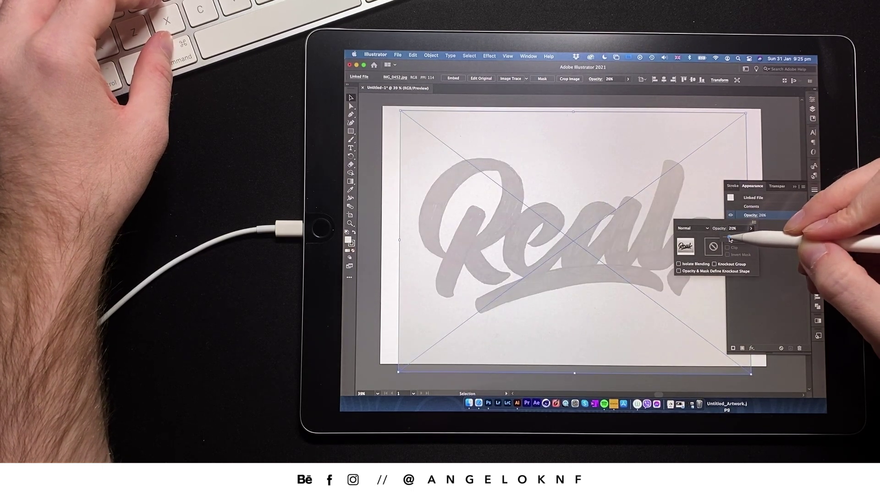
Step: Drop the photo to 26% opacity and begin tracing the R outline with curved Pen segments
drag(740, 236, 730, 236)
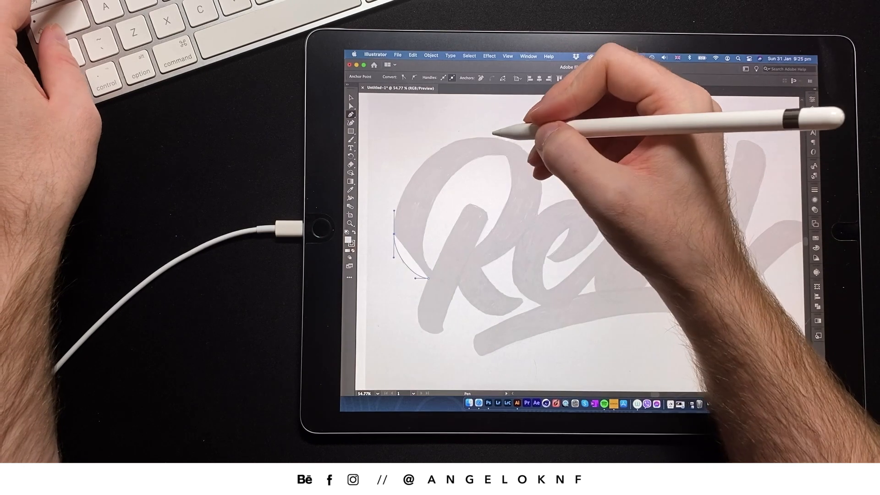
drag(415, 230, 567, 138)
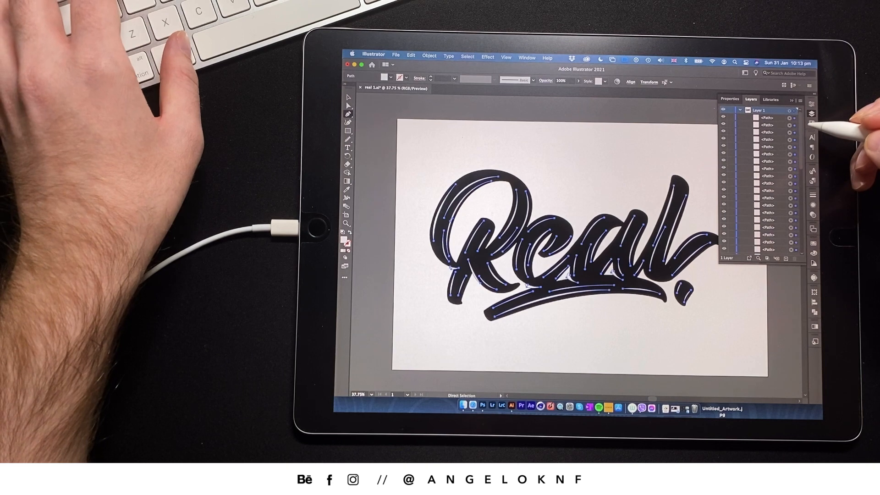
Step: Select all traced paths and merge them via Object > Compound Path > Make
click(429, 55)
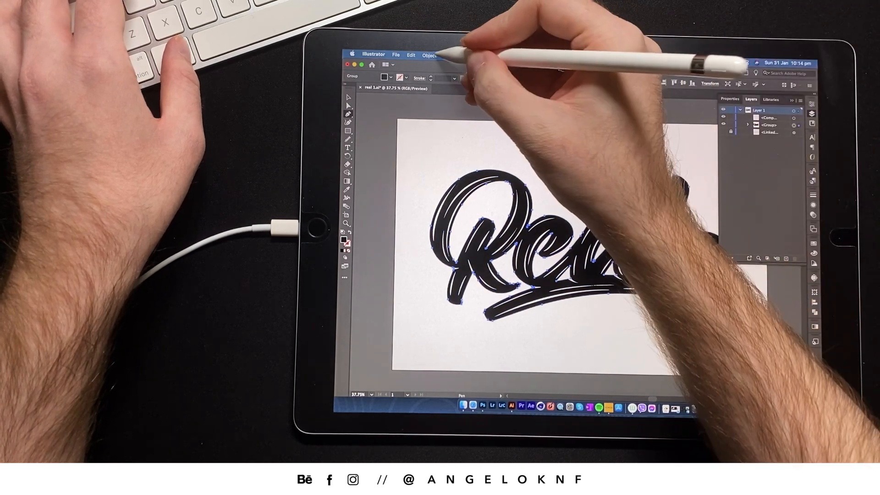
click(432, 56)
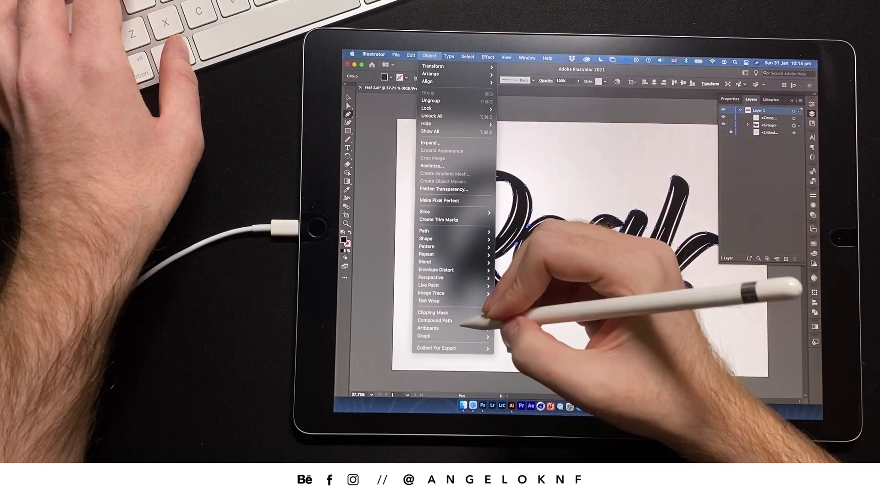
click(434, 320)
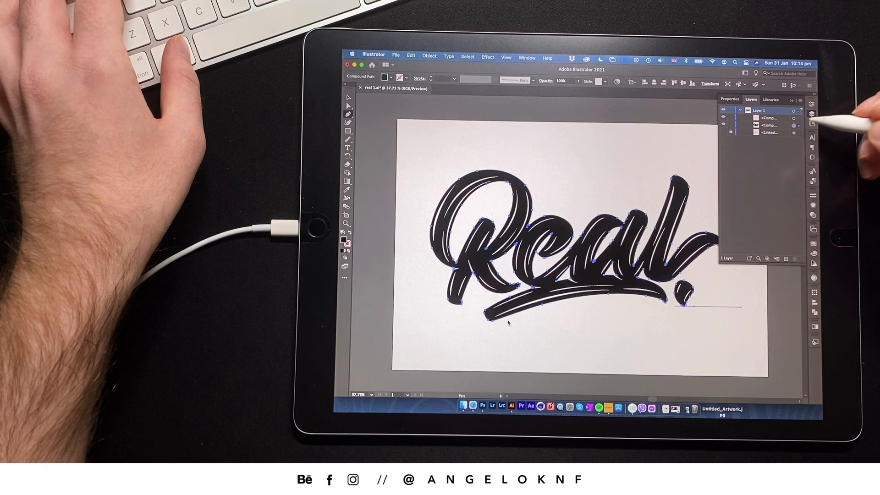